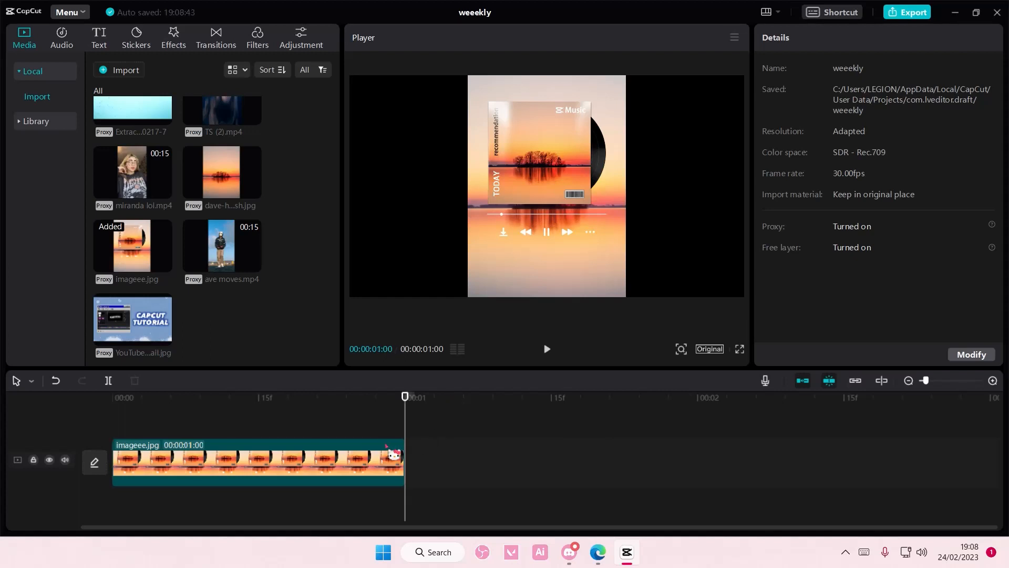
Select the photo clip and apply a preset canvas aspect ratio from the ratio list.
left_click(258, 460)
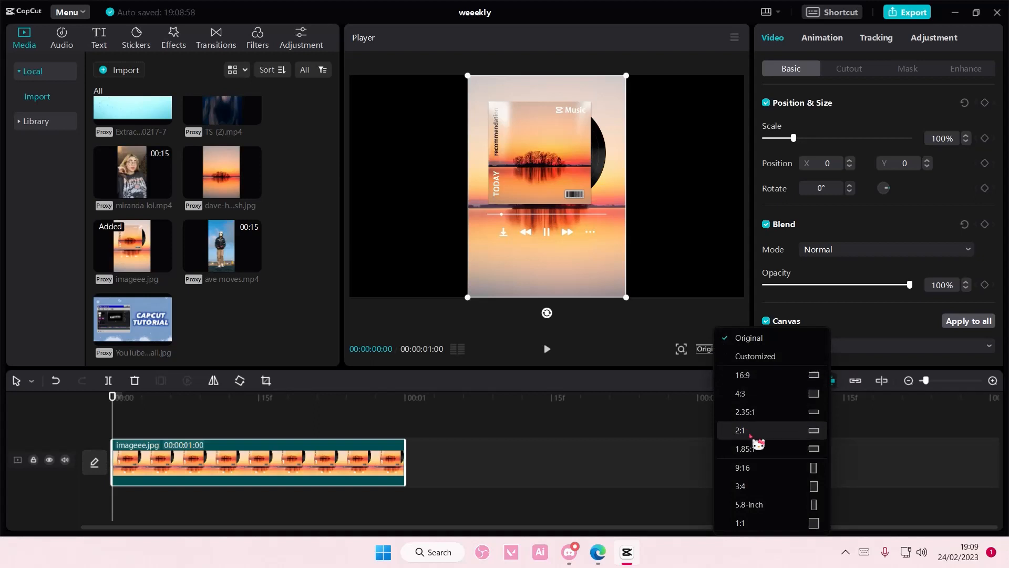
left_click(741, 430)
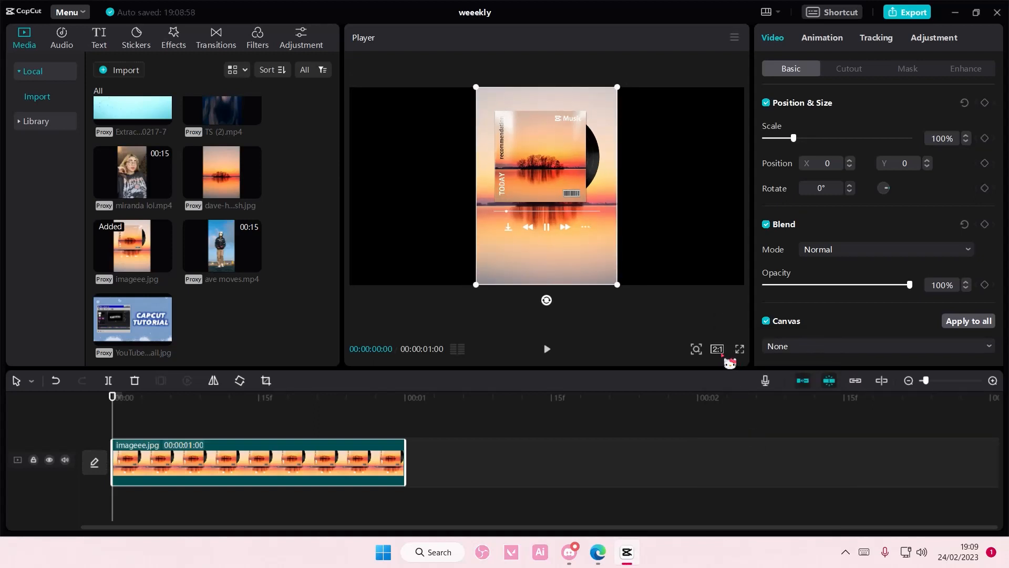
left_click(716, 349)
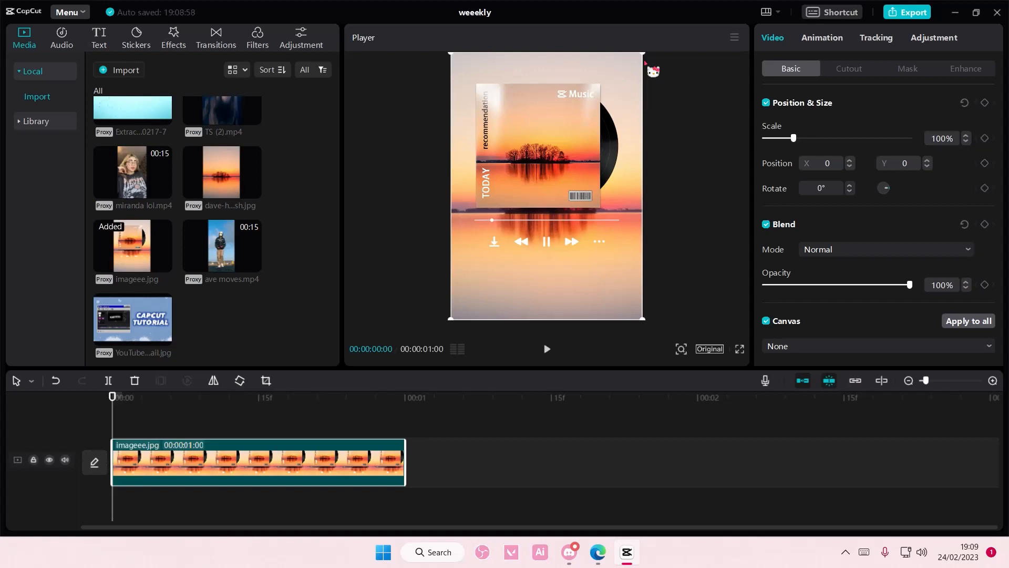
mouse_move(611, 255)
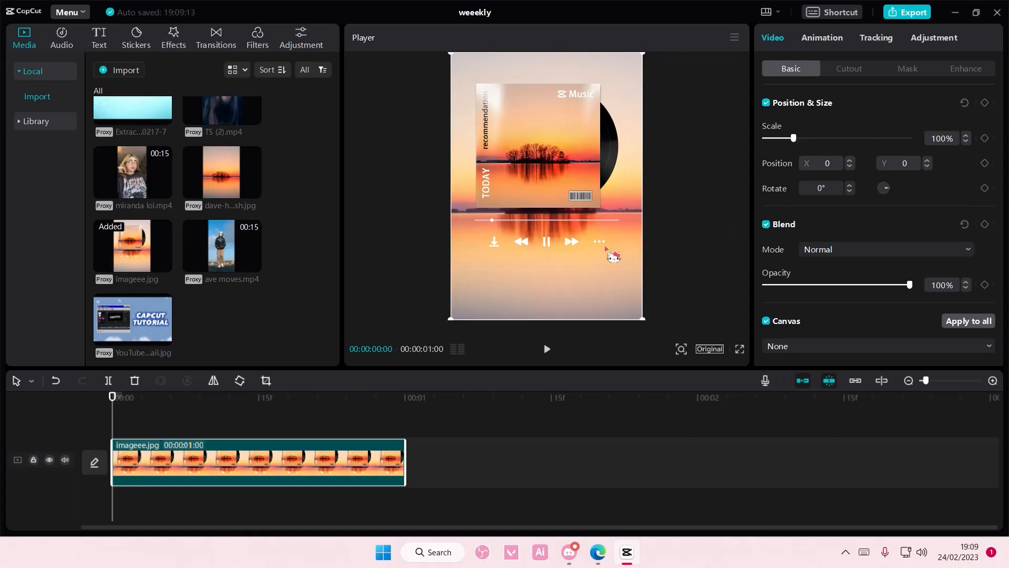
Add the portrait video of the girl to the timeline and apply a preset aspect ratio to it.
left_click(163, 249)
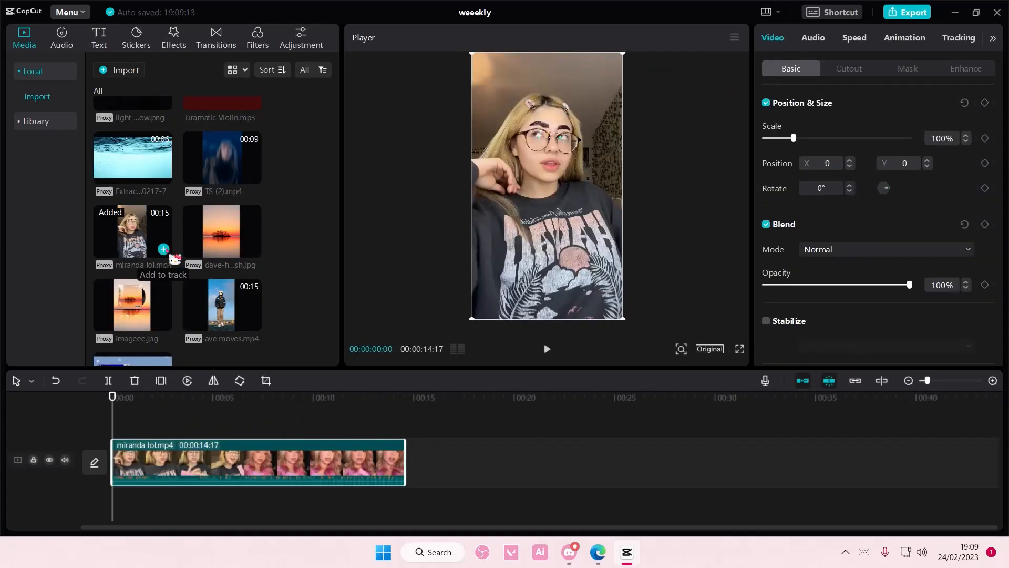
mouse_move(725, 353)
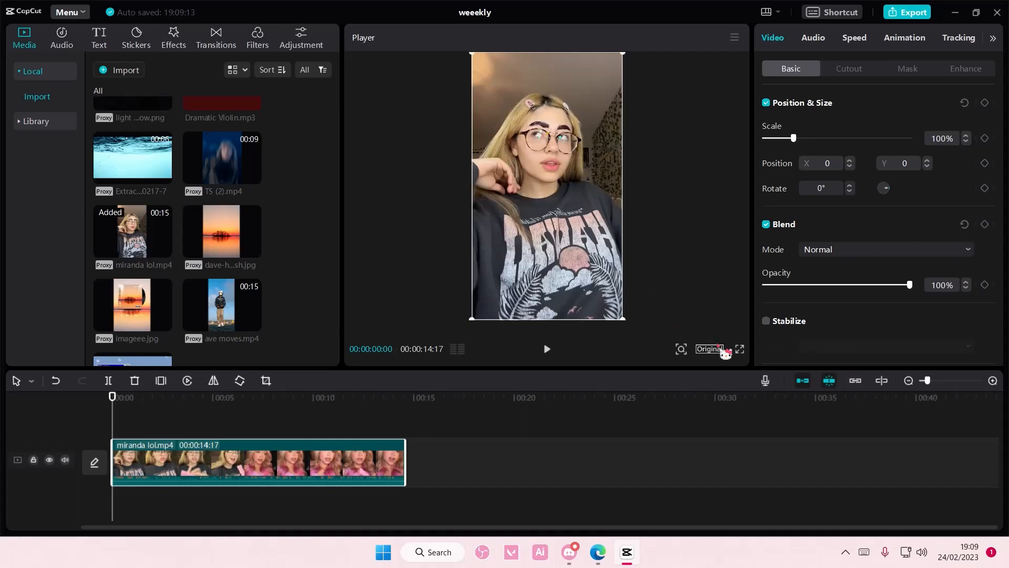
mouse_move(726, 356)
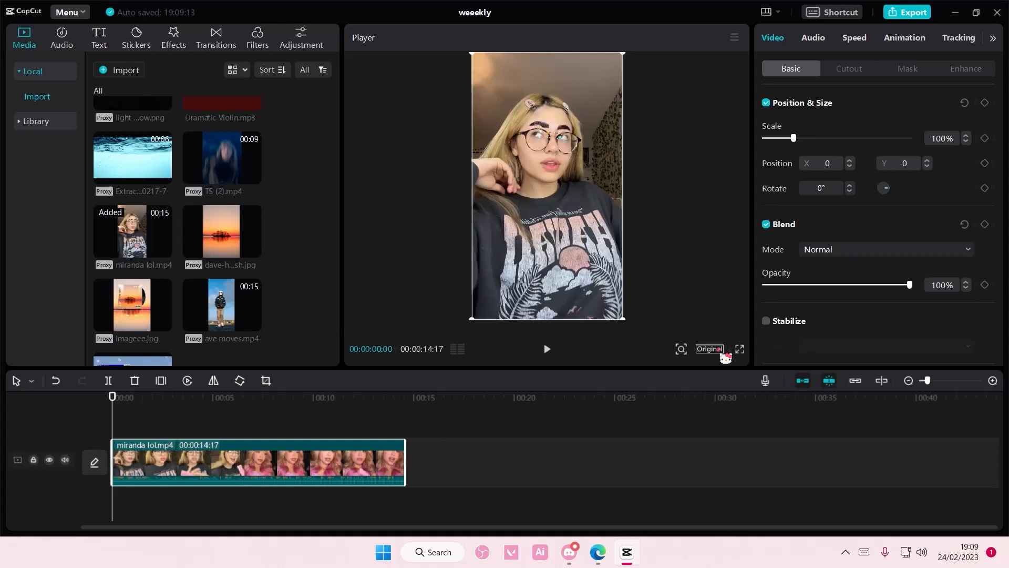
left_click(708, 349)
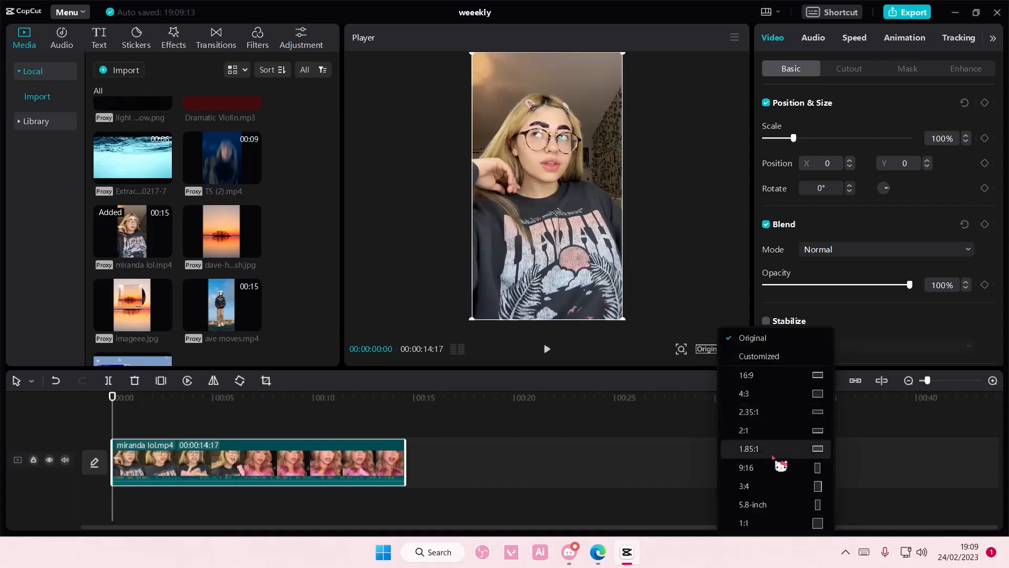
left_click(745, 486)
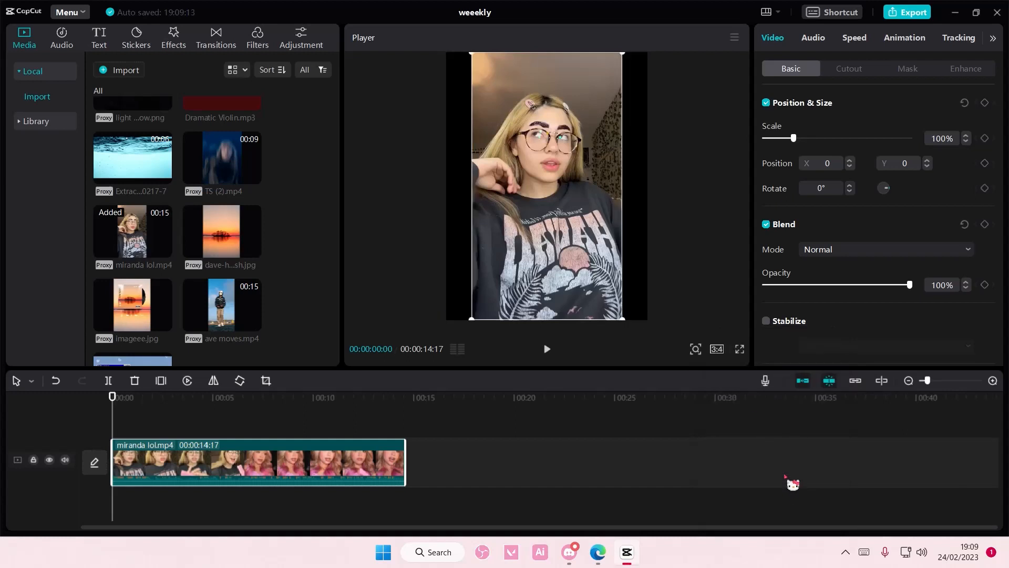
left_click(716, 349)
type("1080")
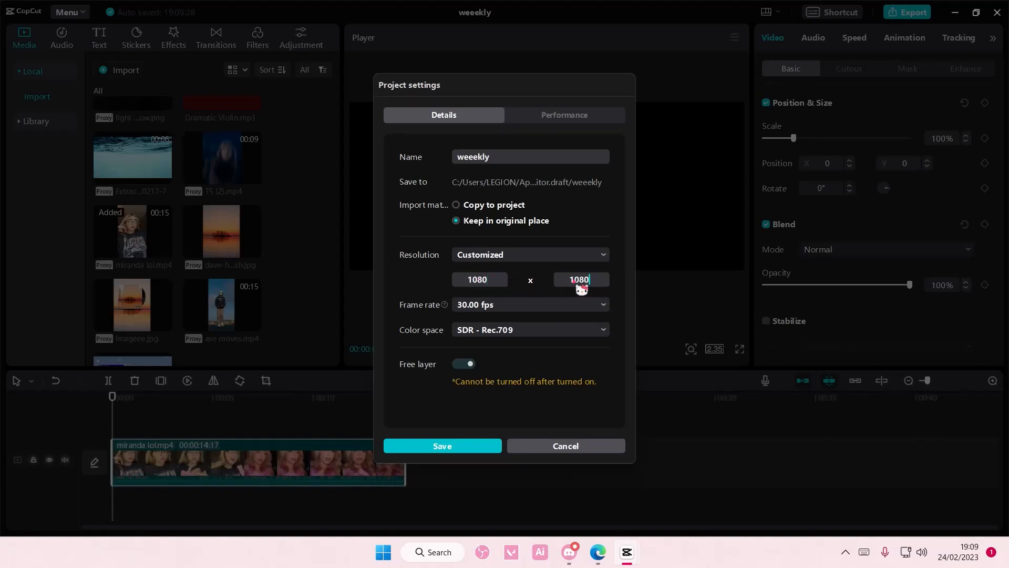
Set the project resolution to a custom 1080x1080 in Project settings and save.
left_click(443, 446)
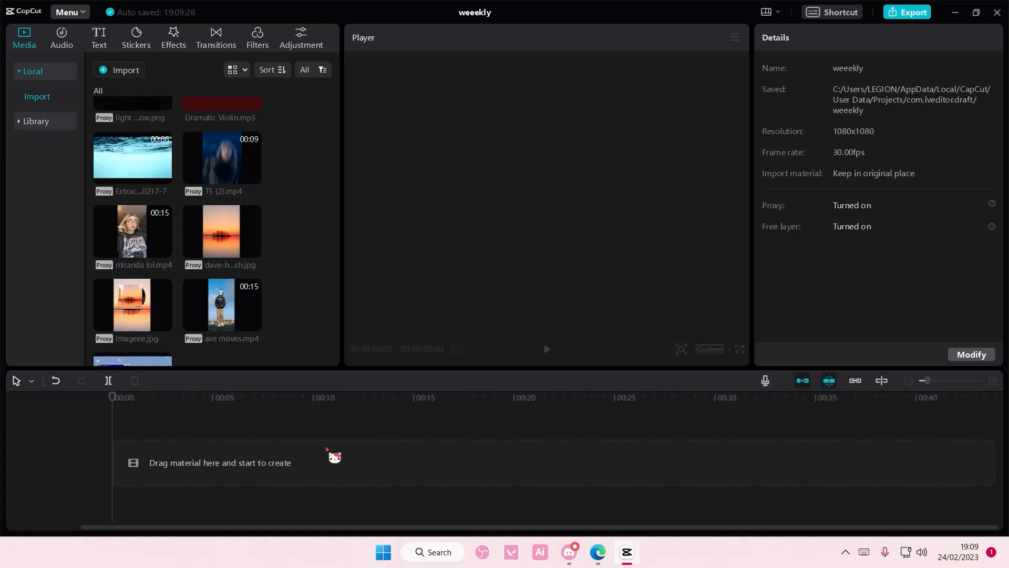
mouse_move(340, 470)
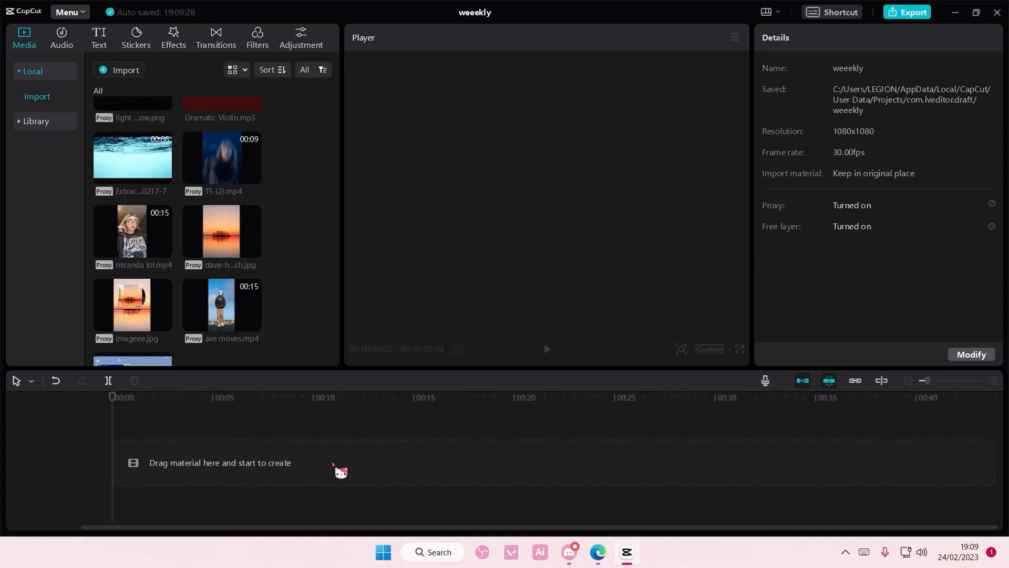
mouse_move(626, 501)
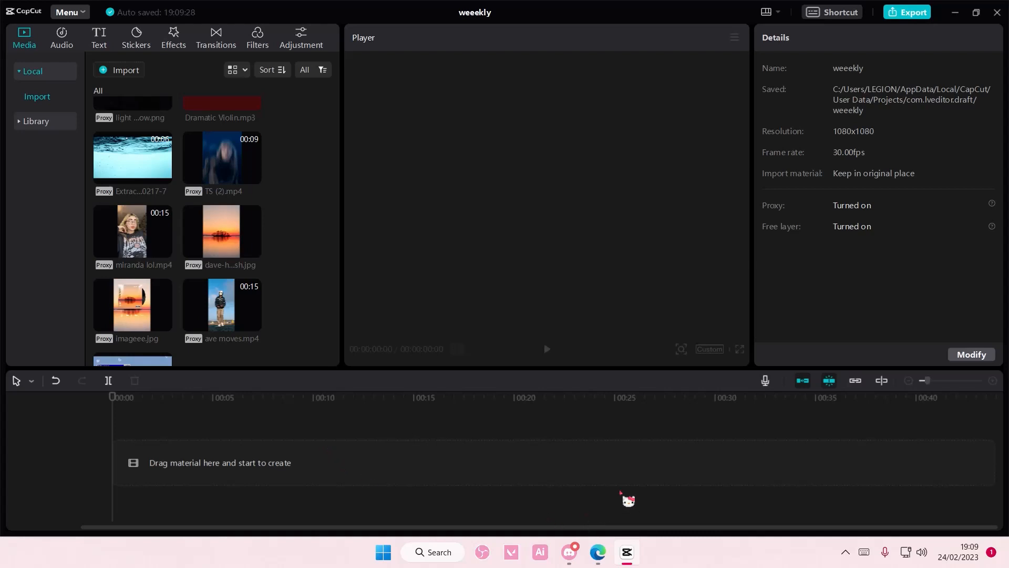
mouse_move(731, 515)
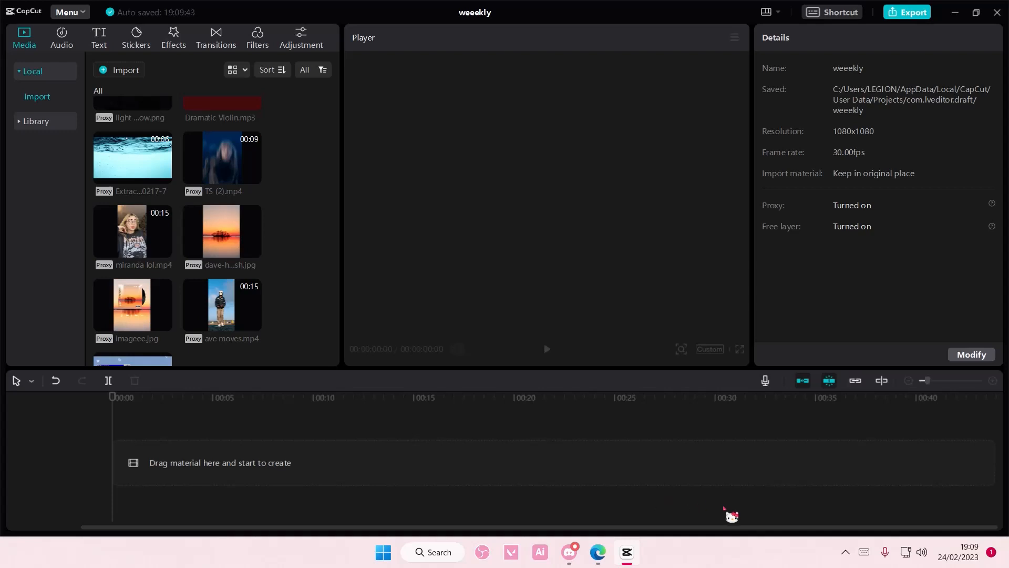
mouse_move(733, 508)
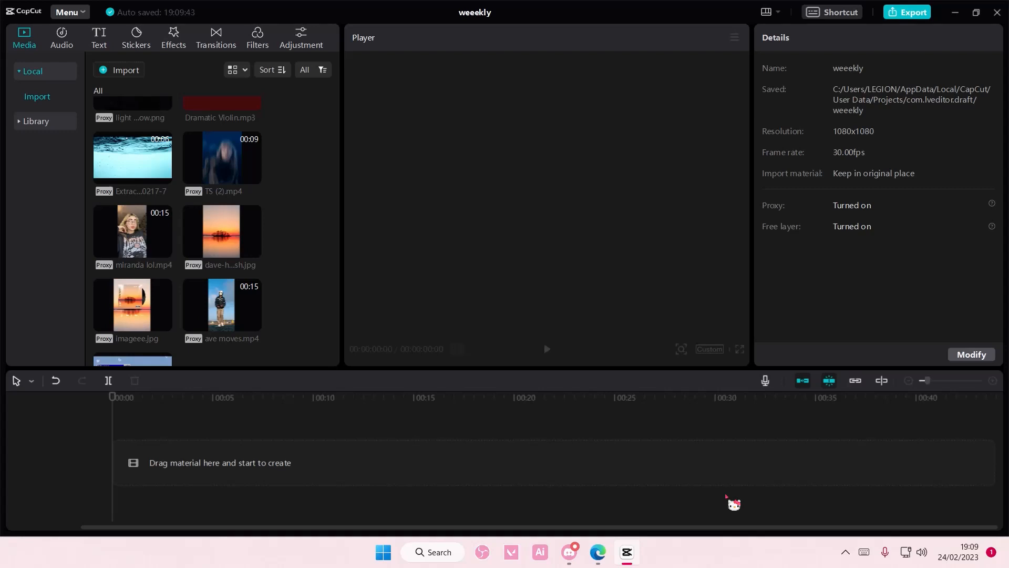
mouse_move(810, 507)
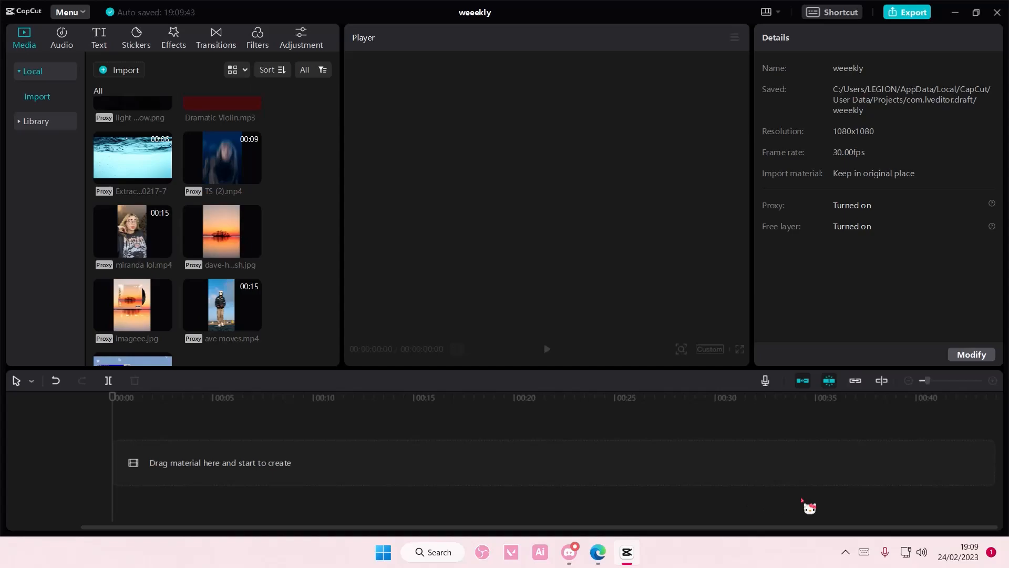